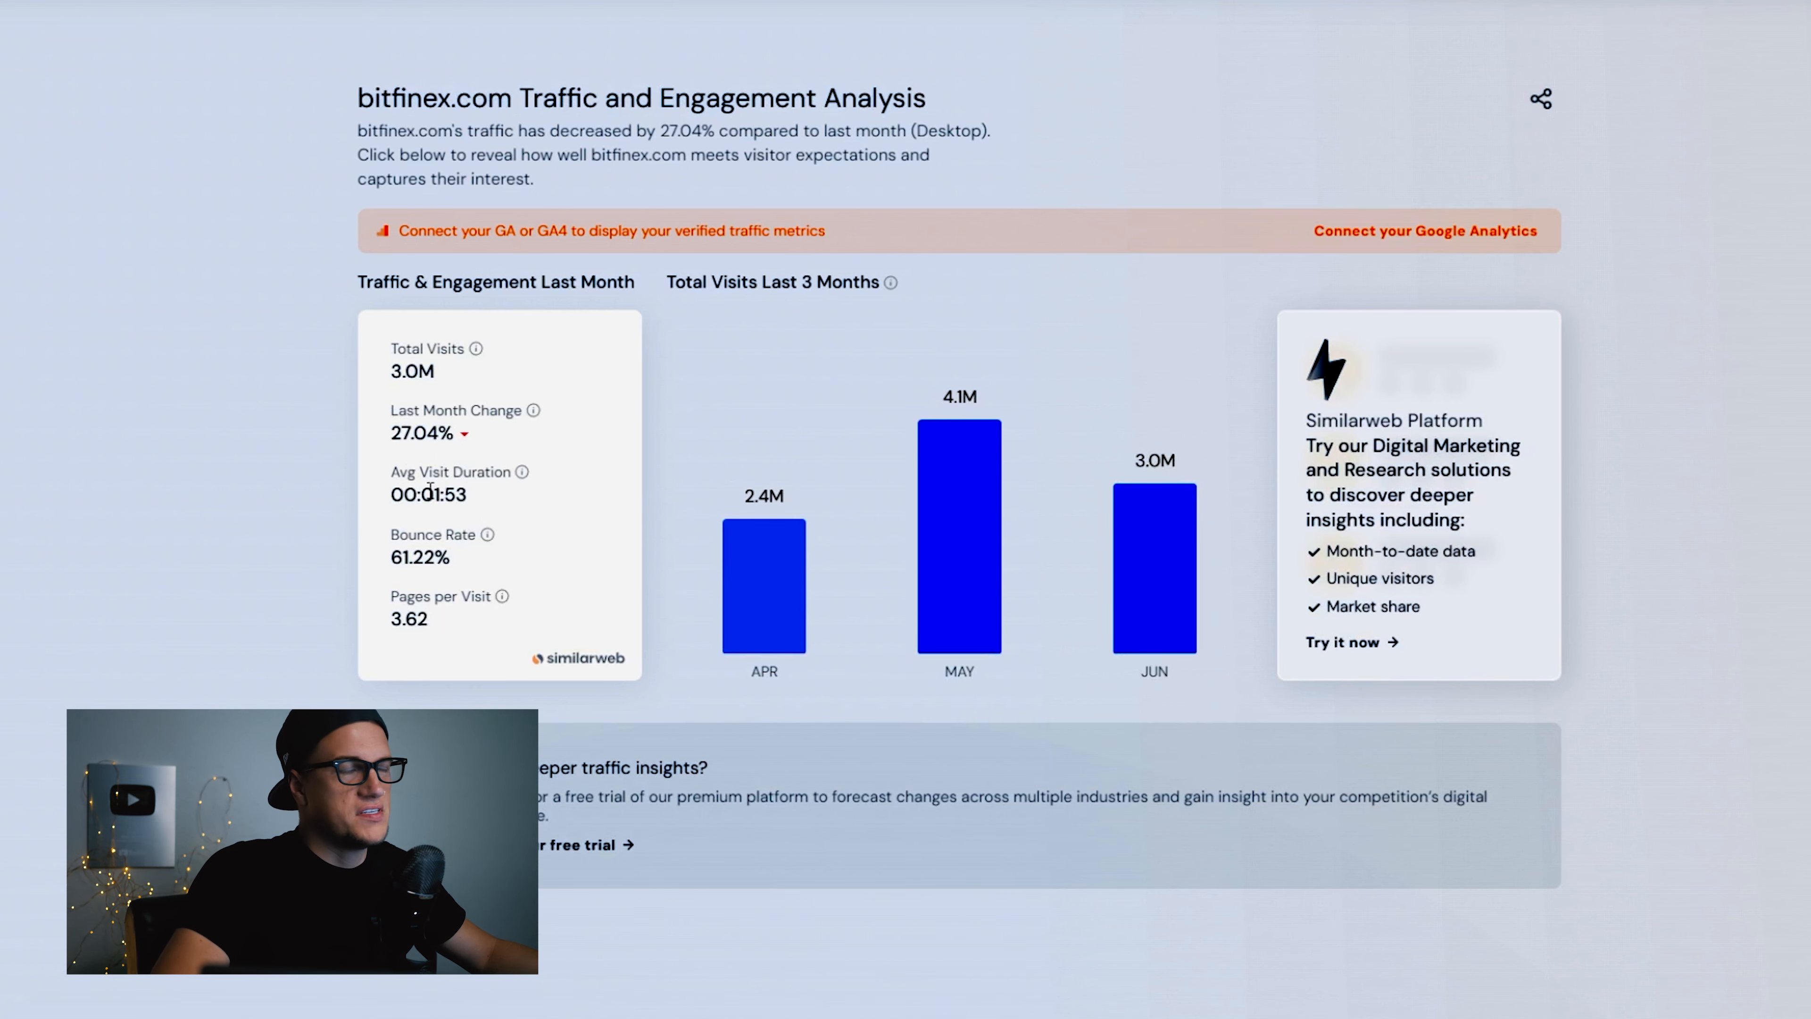
{"action": "mouse_move", "coordinate": [391, 566]}
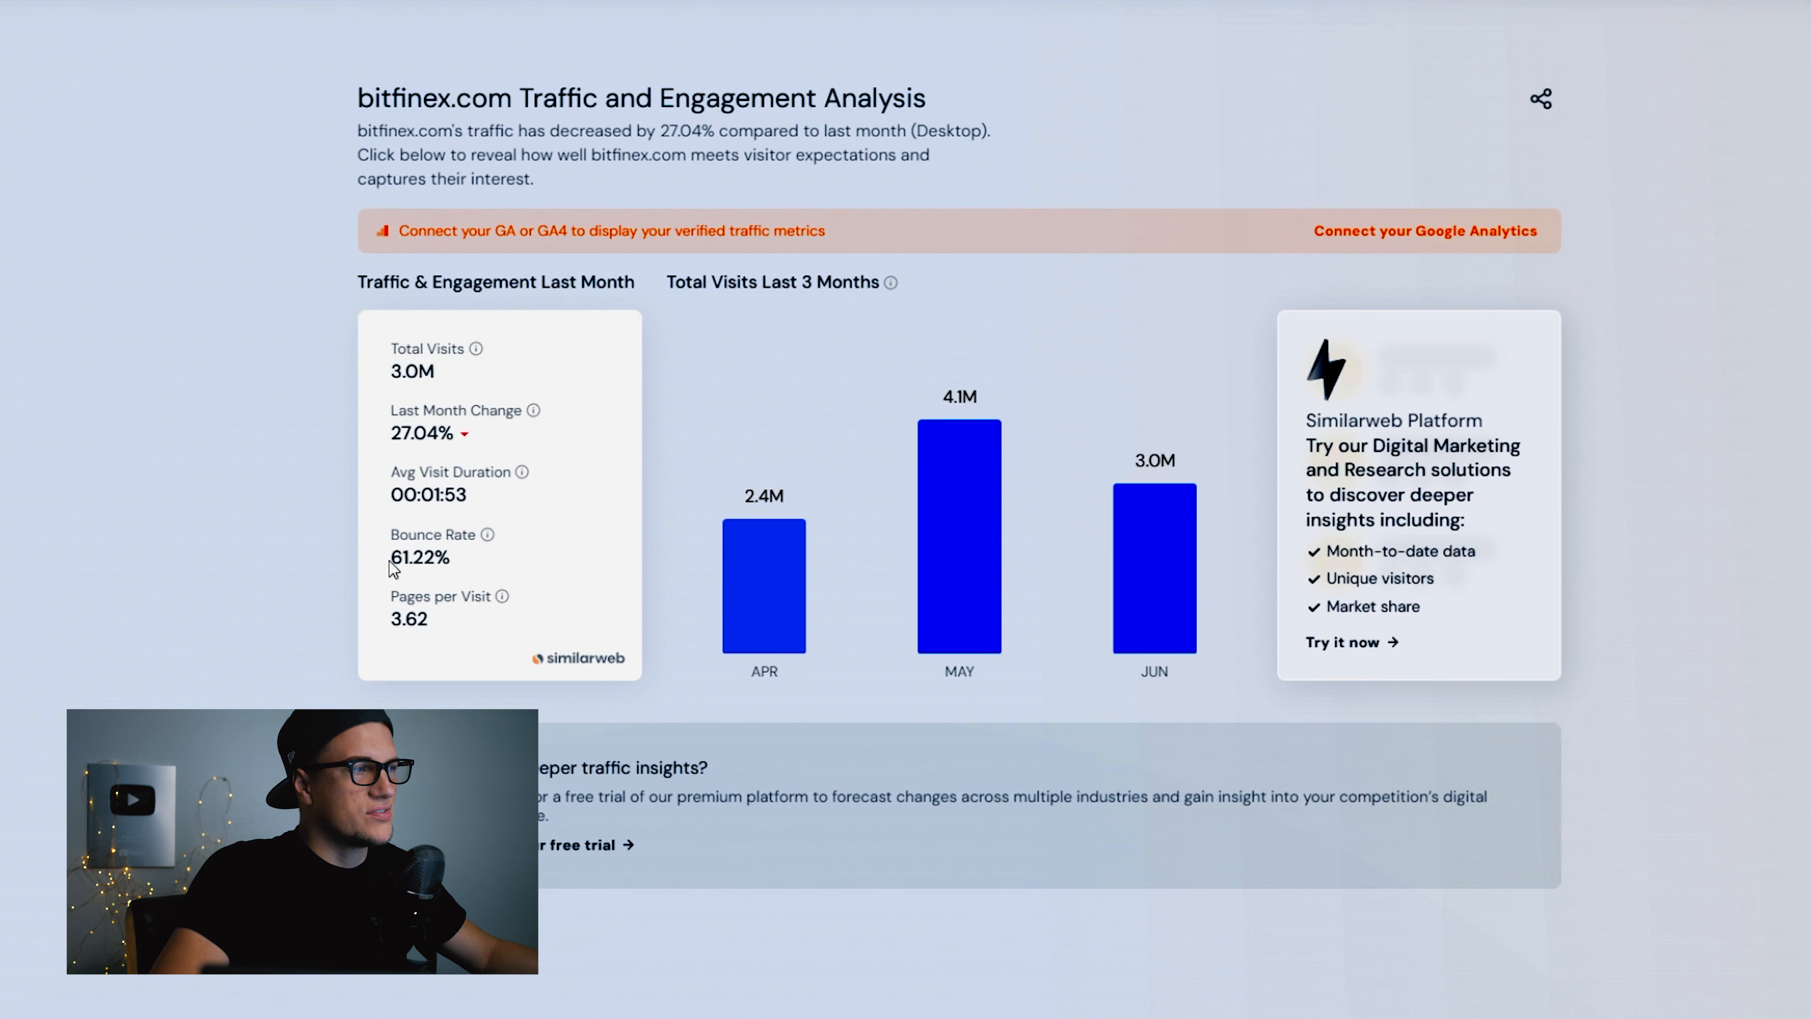